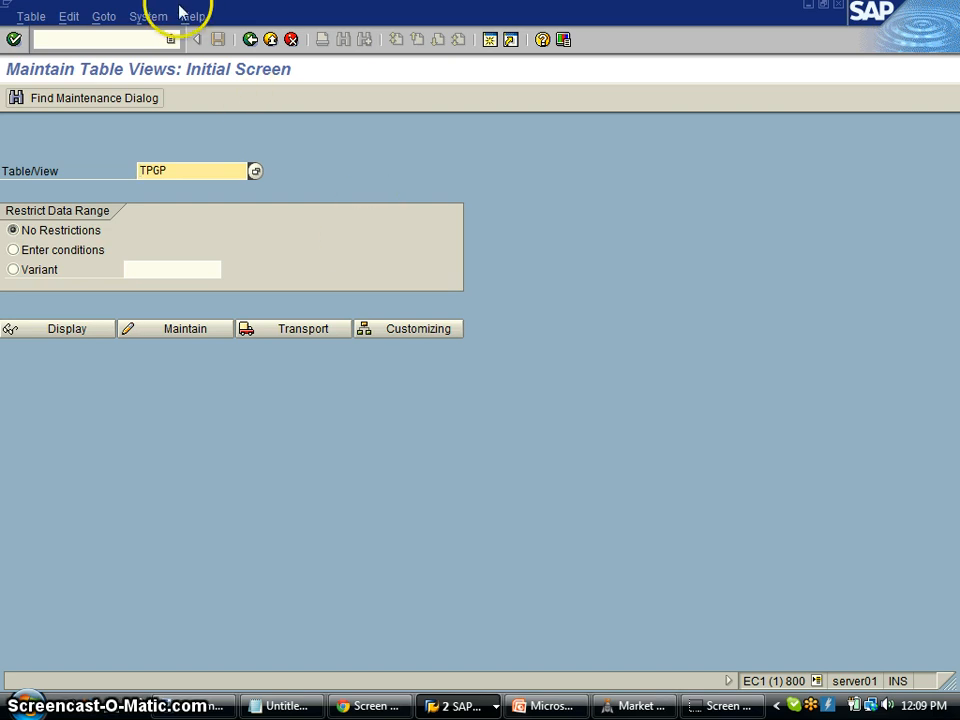
Step: Glance at the System menu, then start transporting the TPGP table entries
click(148, 16)
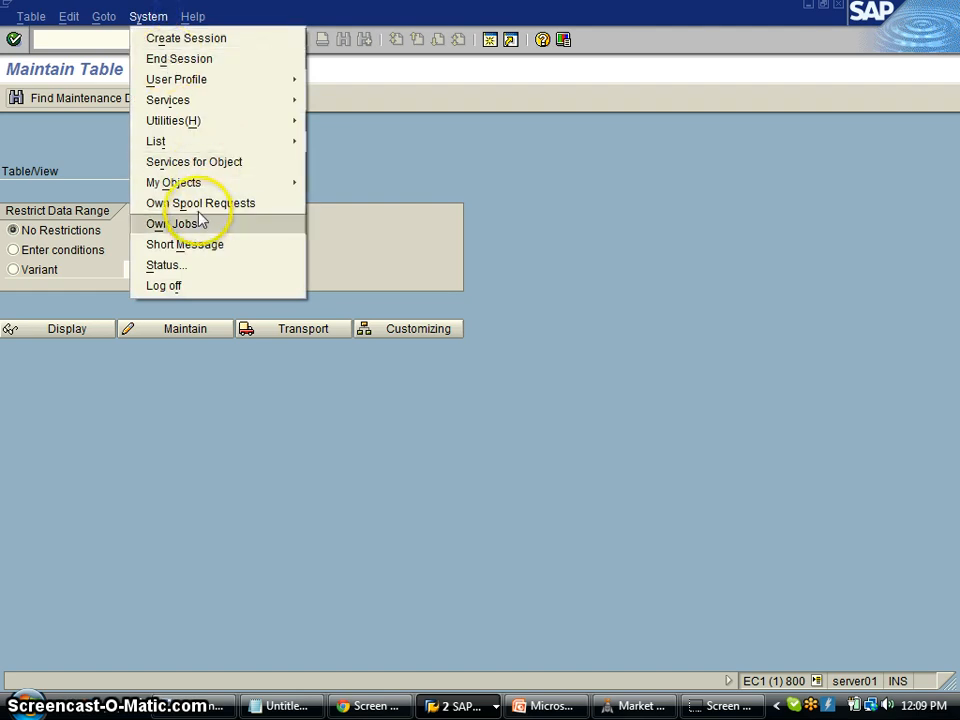
click(166, 265)
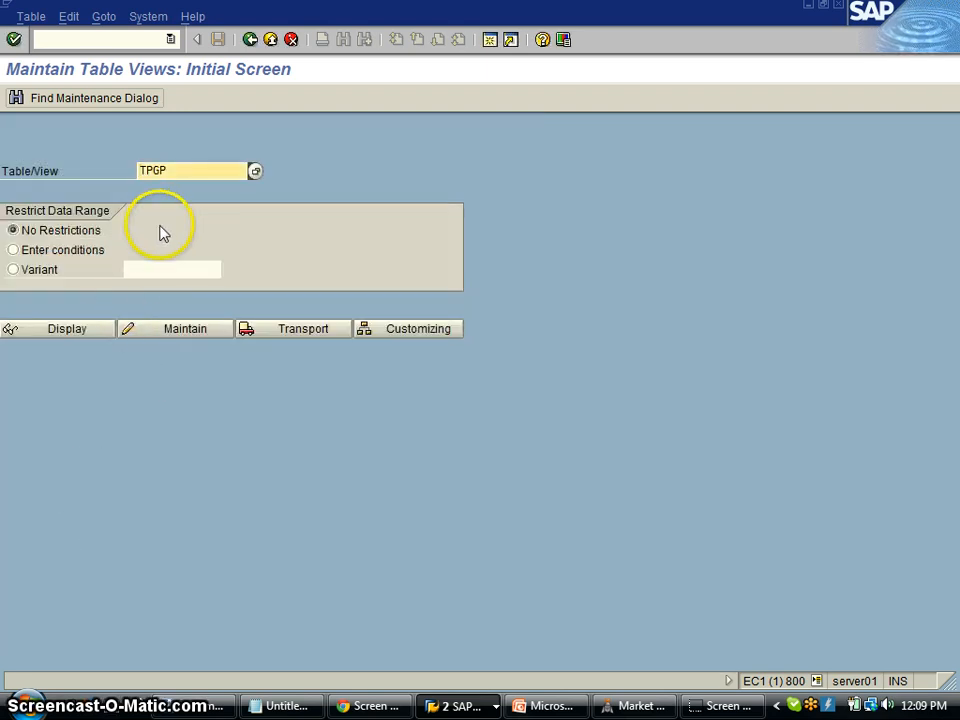
click(184, 328)
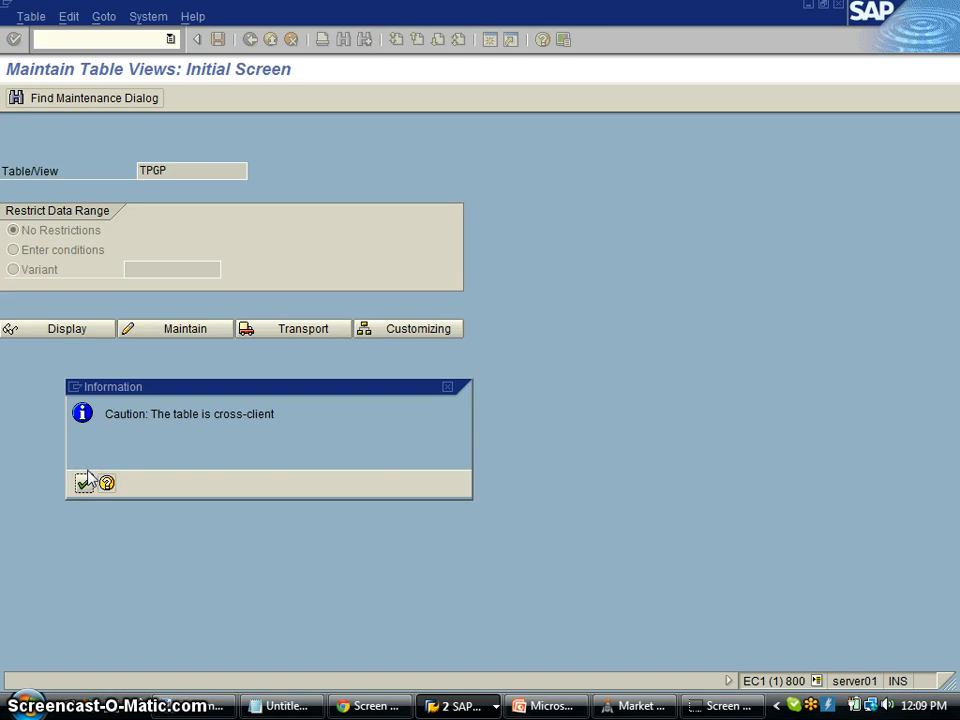
Step: Acknowledge the cross-client warning to reach the workbench request prompt
click(85, 483)
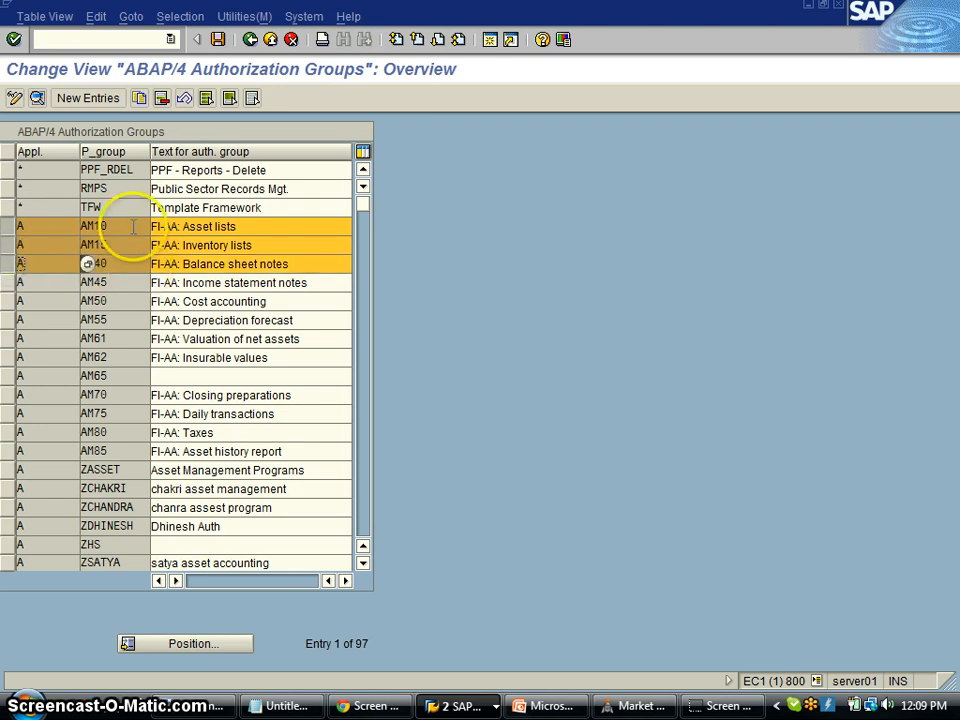
click(44, 16)
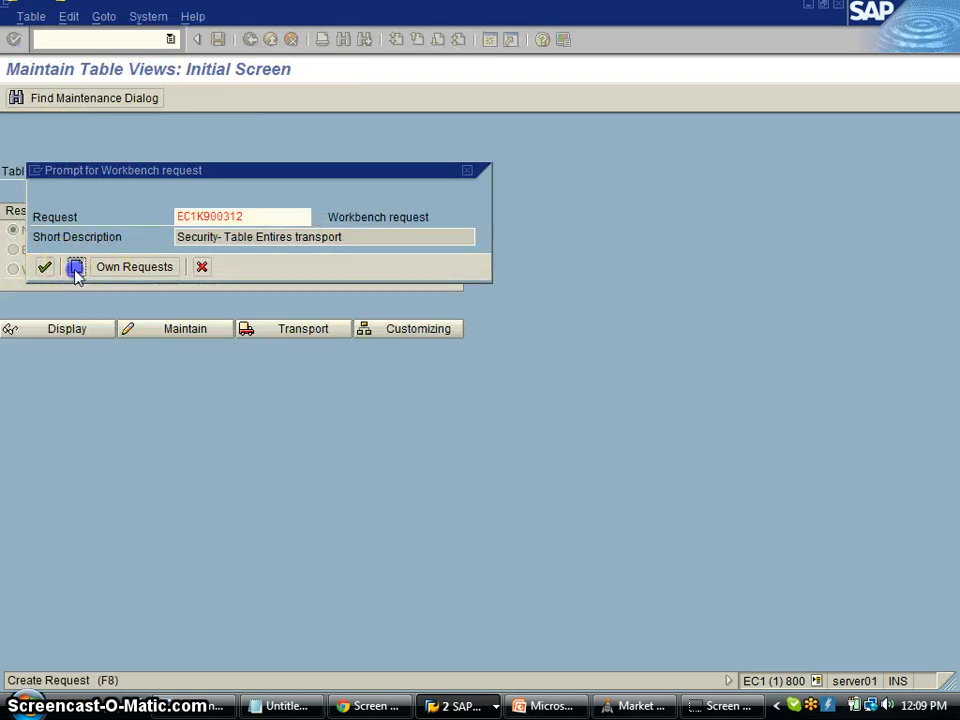
Step: Create and save request 'Security-3 Entries from a Table TPGP Ticket No 123'
click(75, 266)
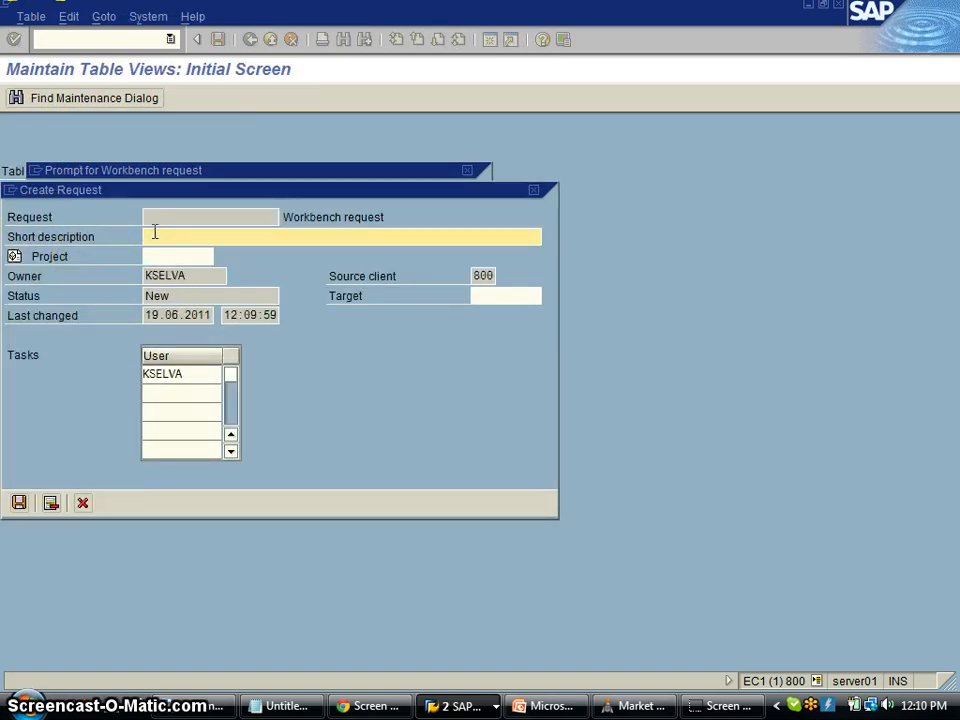
text(Security)
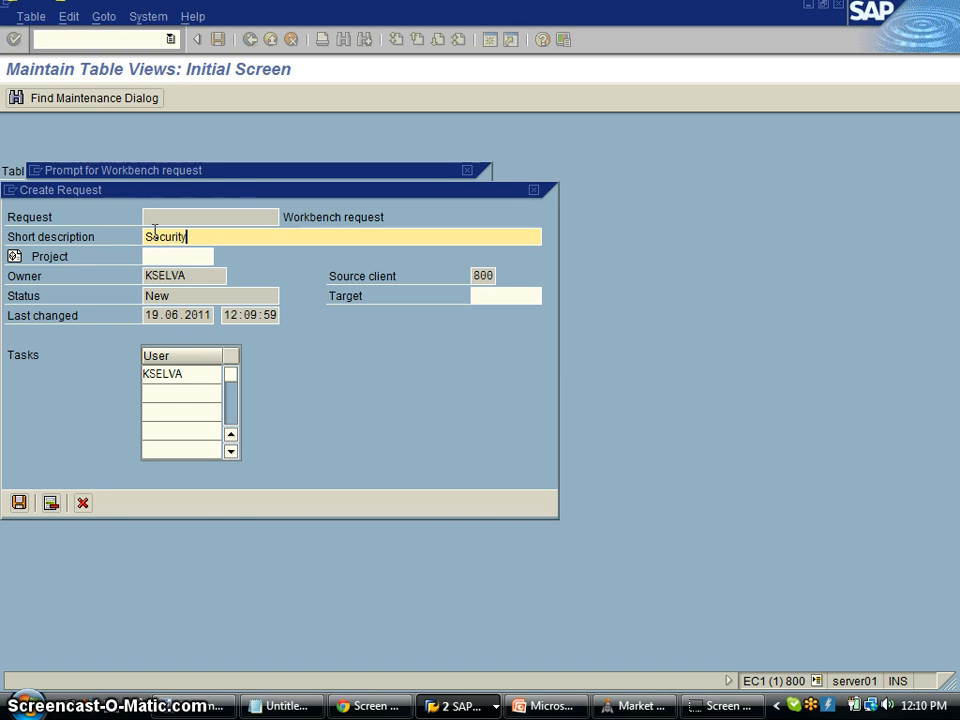
text(-3)
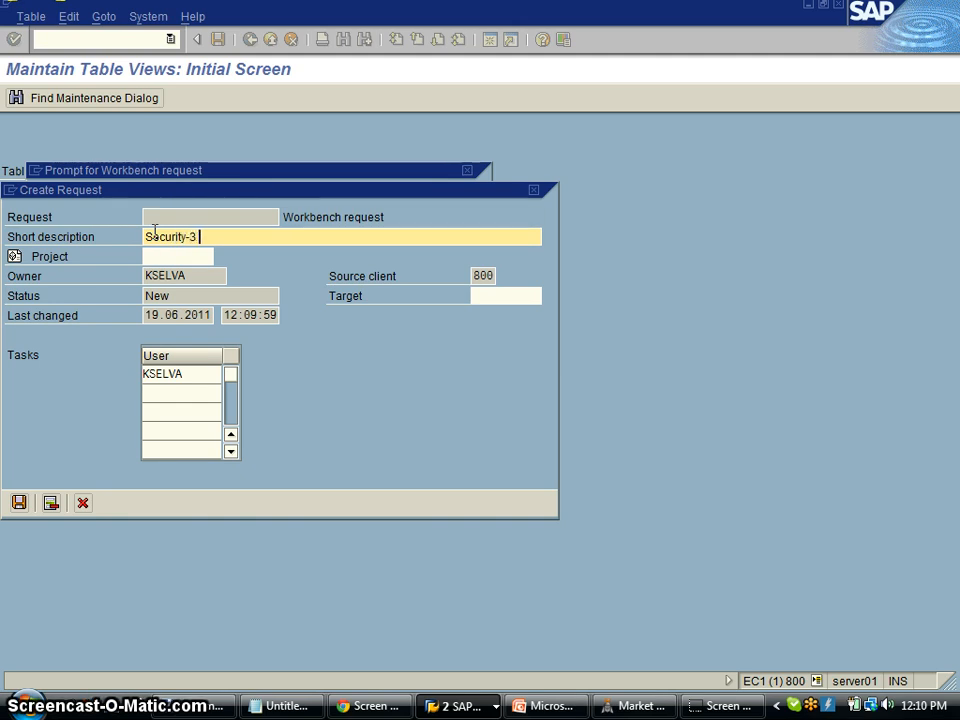
text(Entries f)
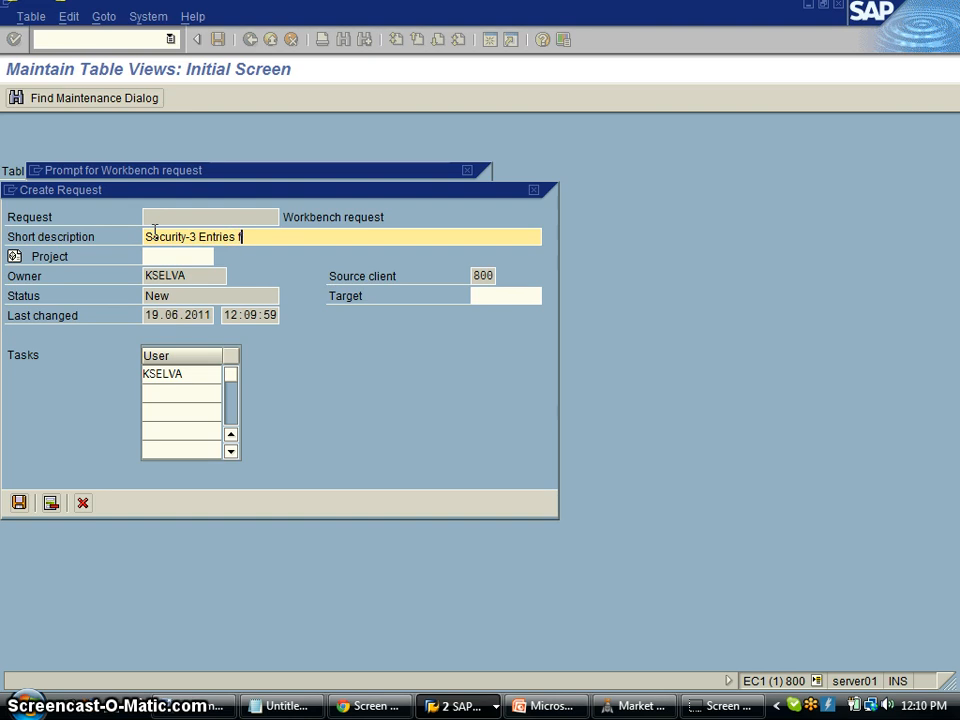
text(rom a Table)
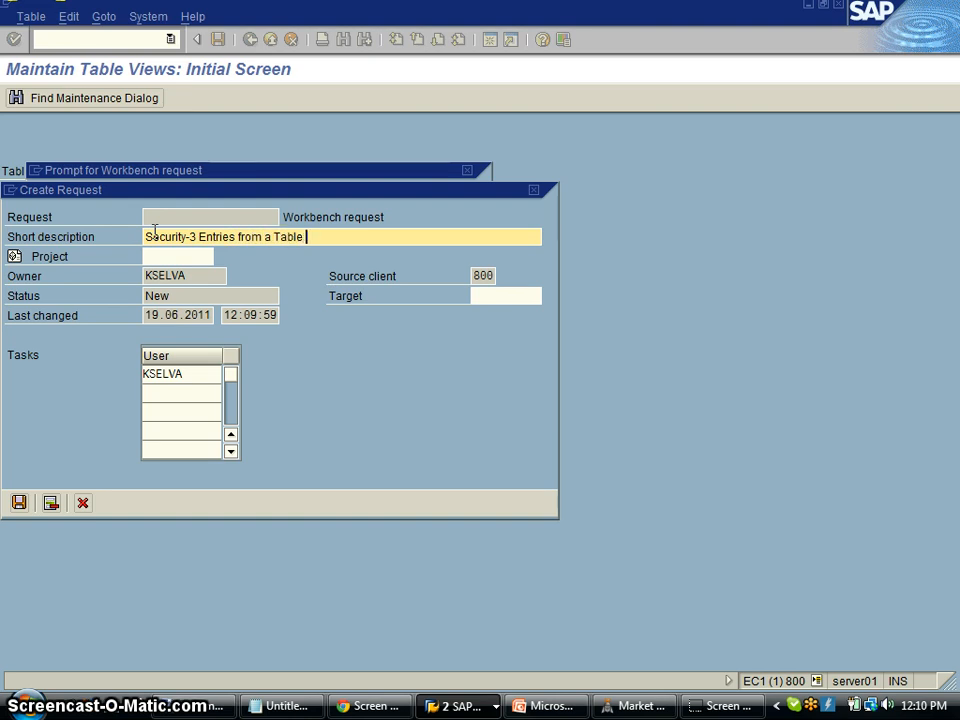
text(TPGP)
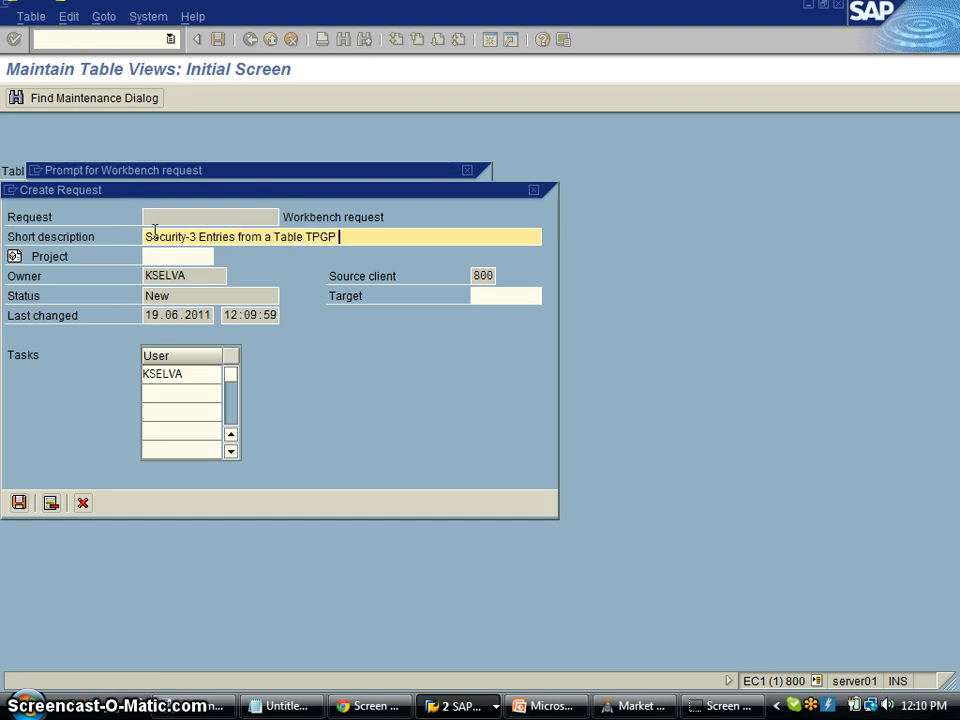
text(Ticket)
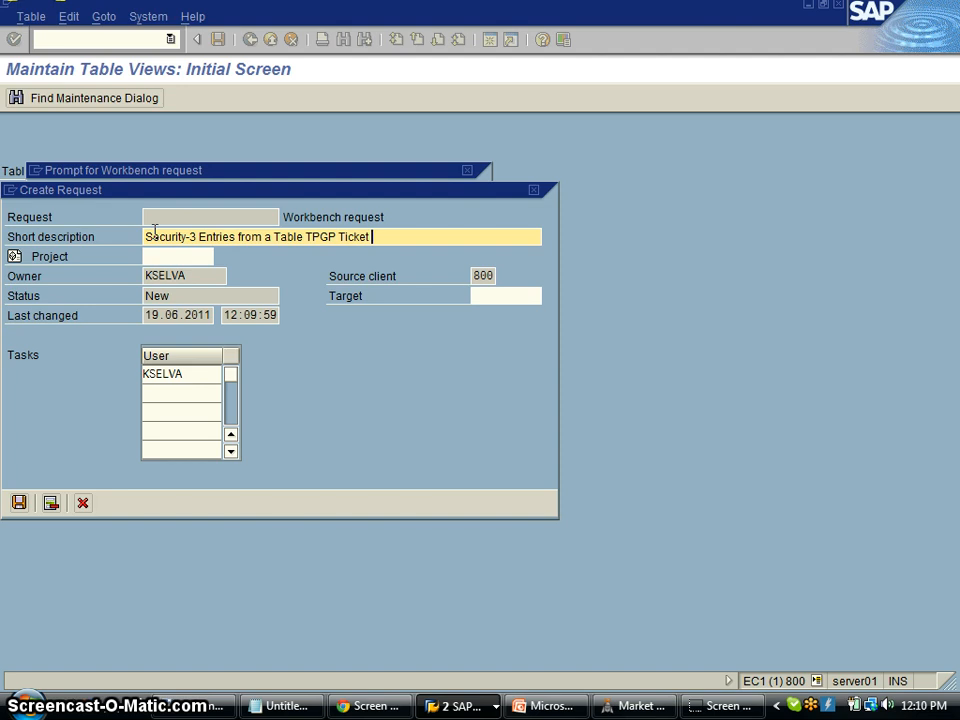
text(No 123)
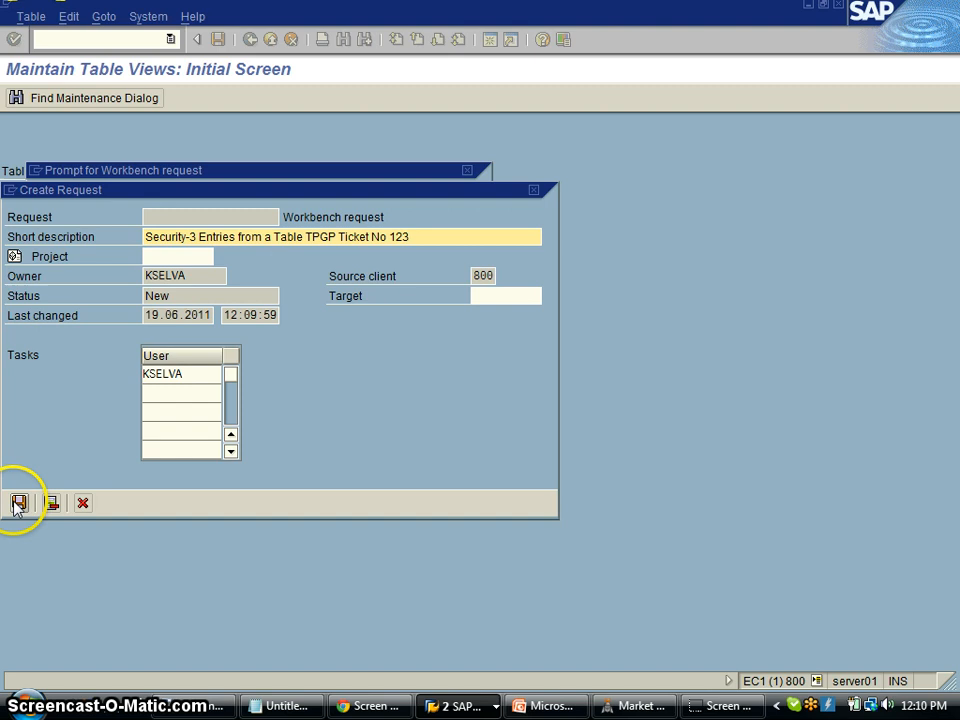
mouse_move(19, 503)
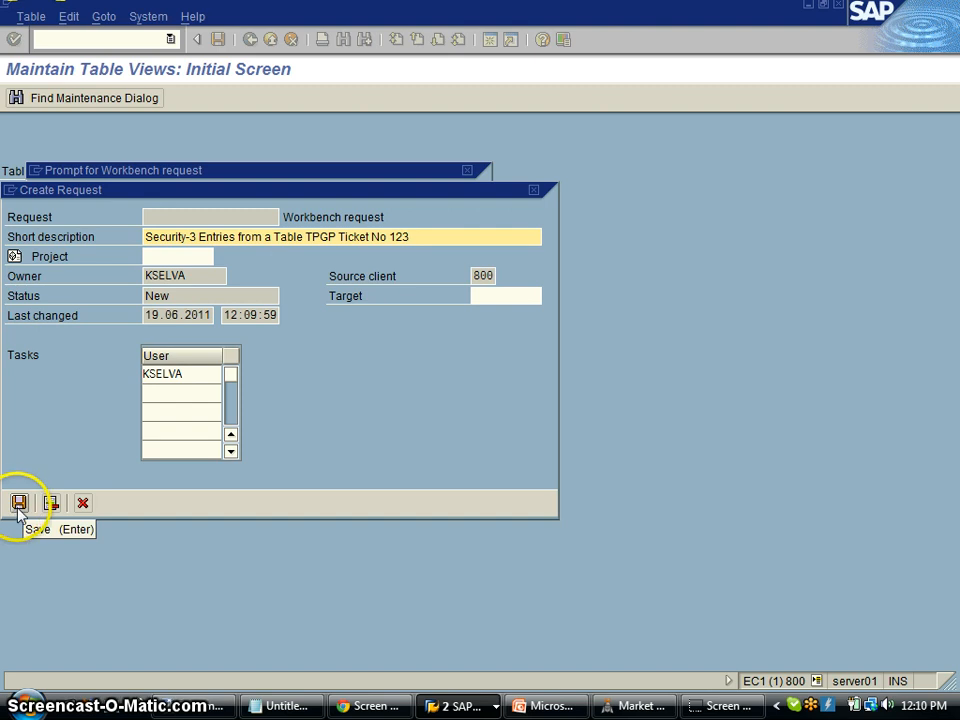
click(18, 503)
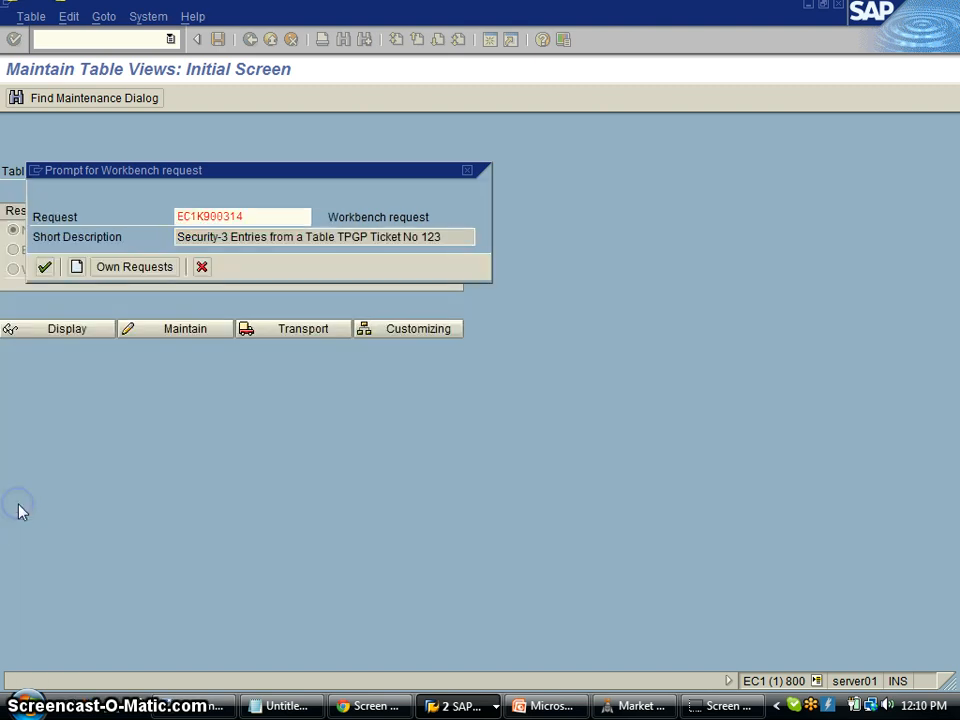
Step: Accept request EC1K900314 and include entries AM10, AM15 and AM40 in it
click(44, 266)
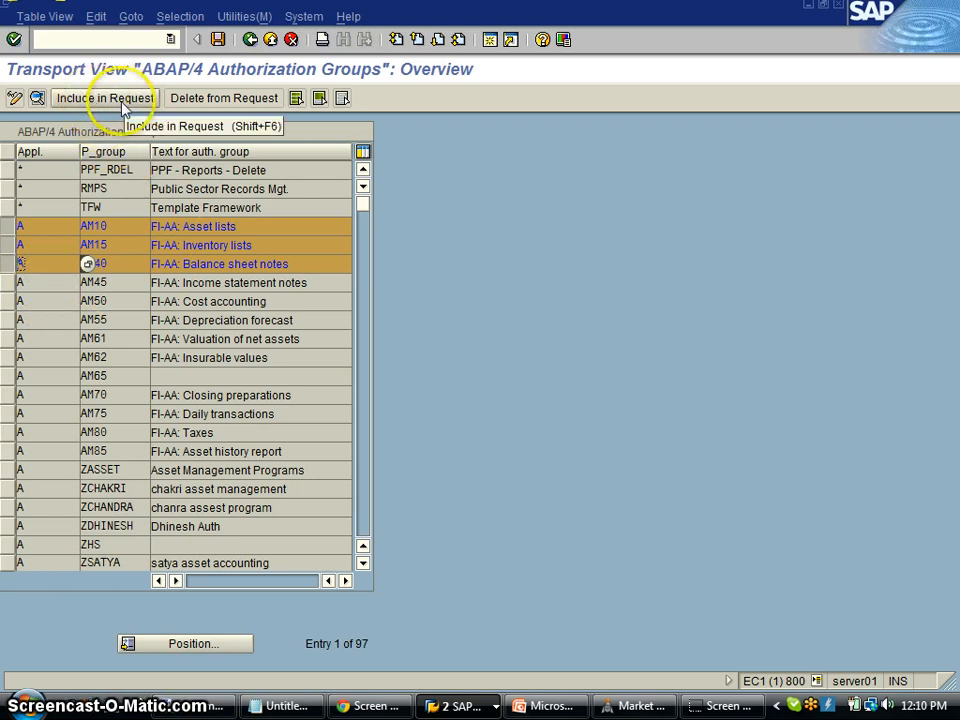
mouse_move(105, 97)
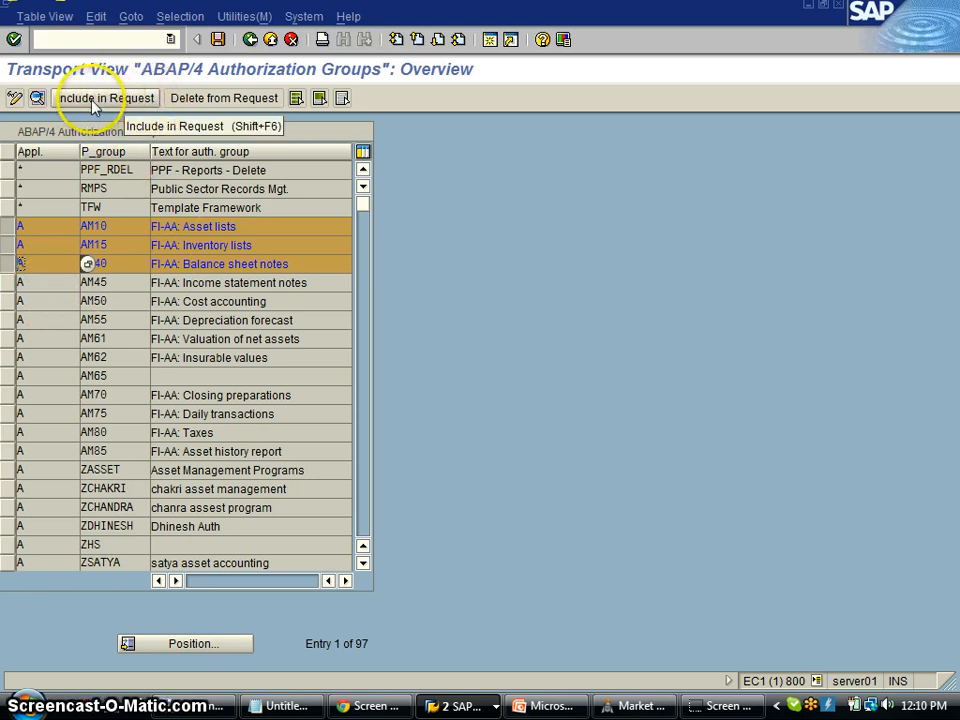
mouse_move(104, 97)
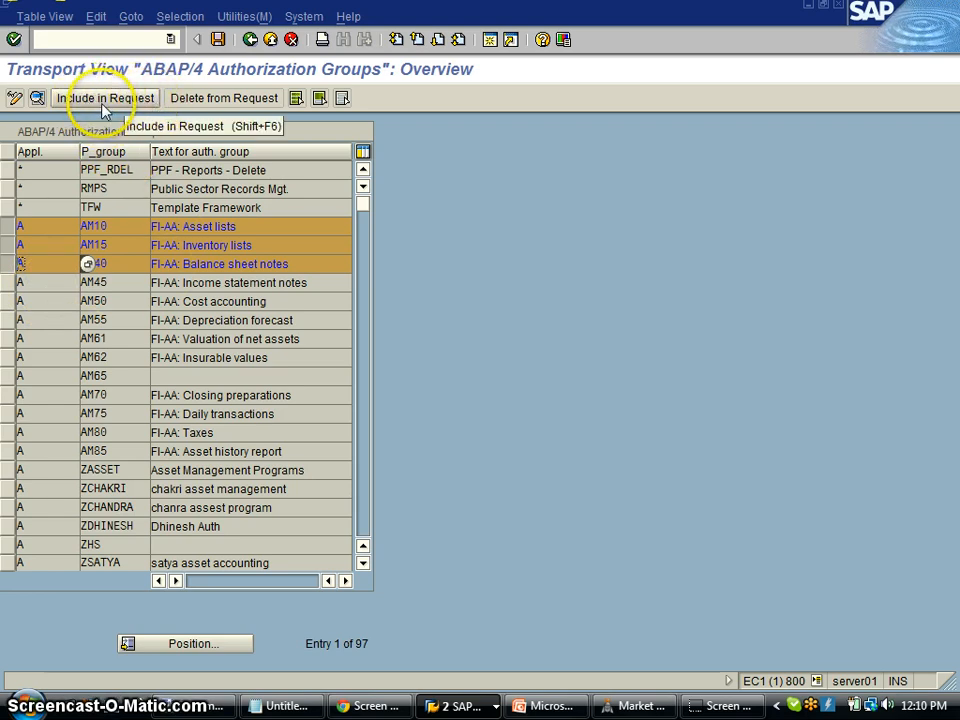
click(105, 97)
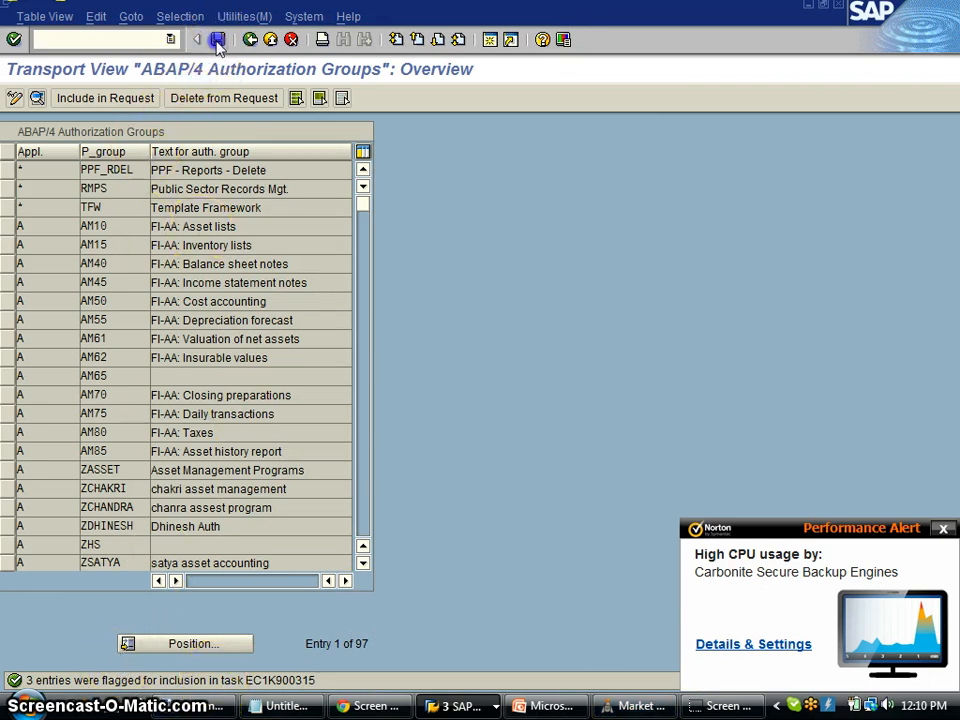
Step: Save the flagged entries into task EC1K900315 and go to transaction SE10
click(217, 39)
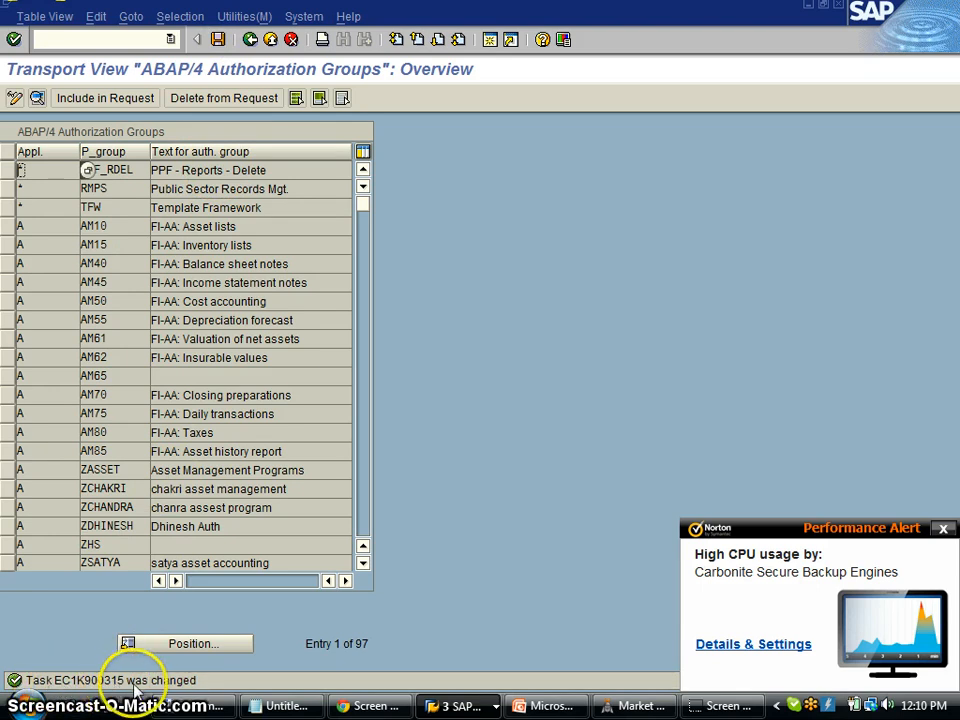
mouse_move(50, 148)
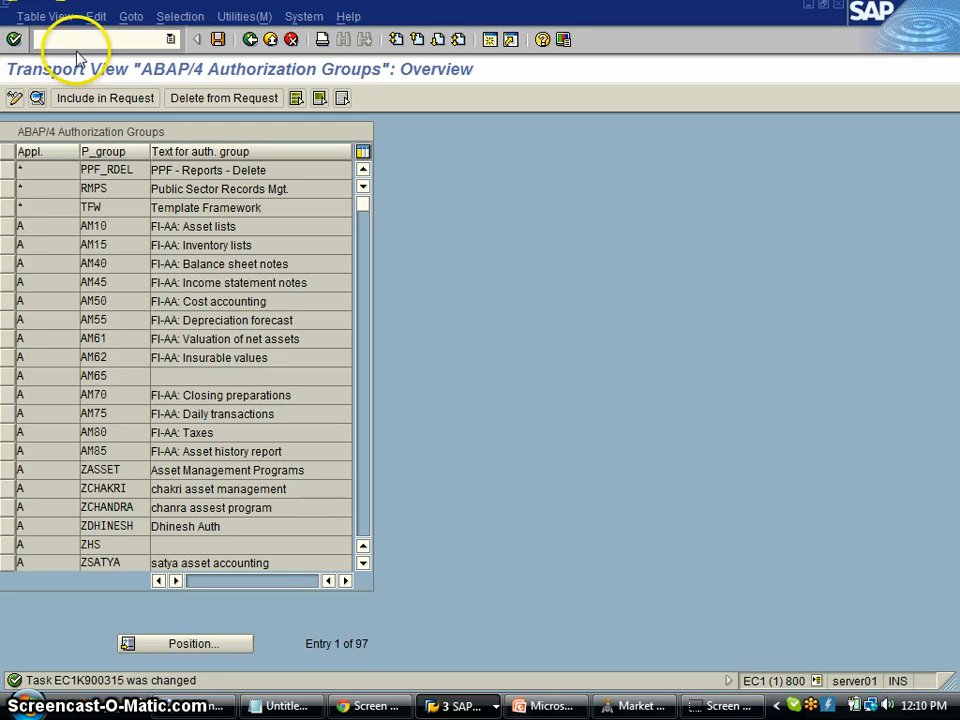
text(/nse)
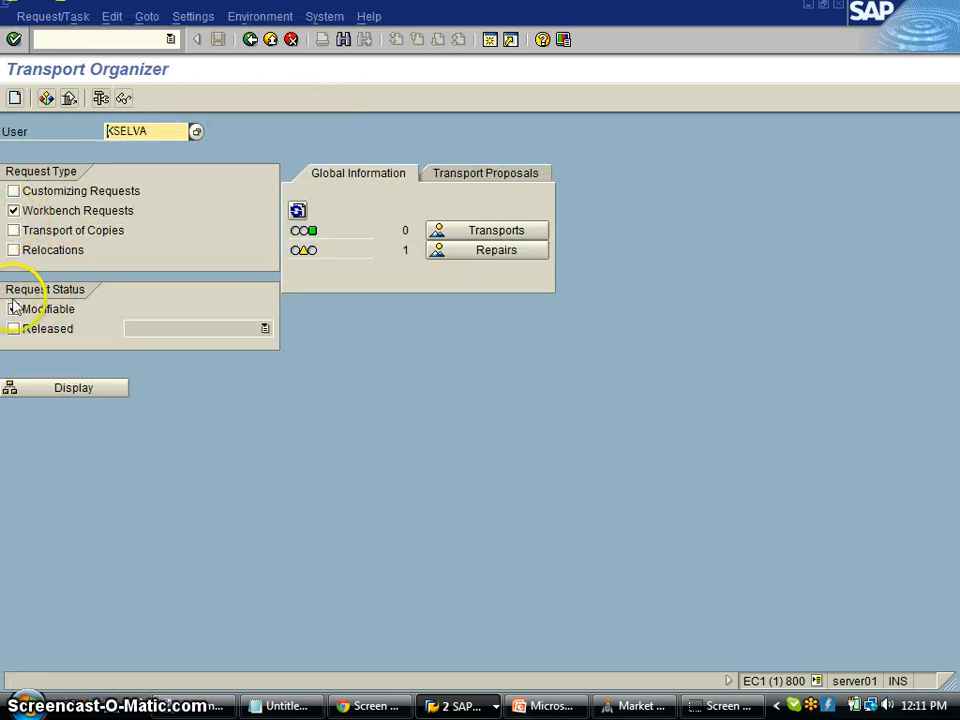
Step: List modifiable requests and expand EC1K900315 to show TPGP entries AM10, AM15, AM40
click(14, 308)
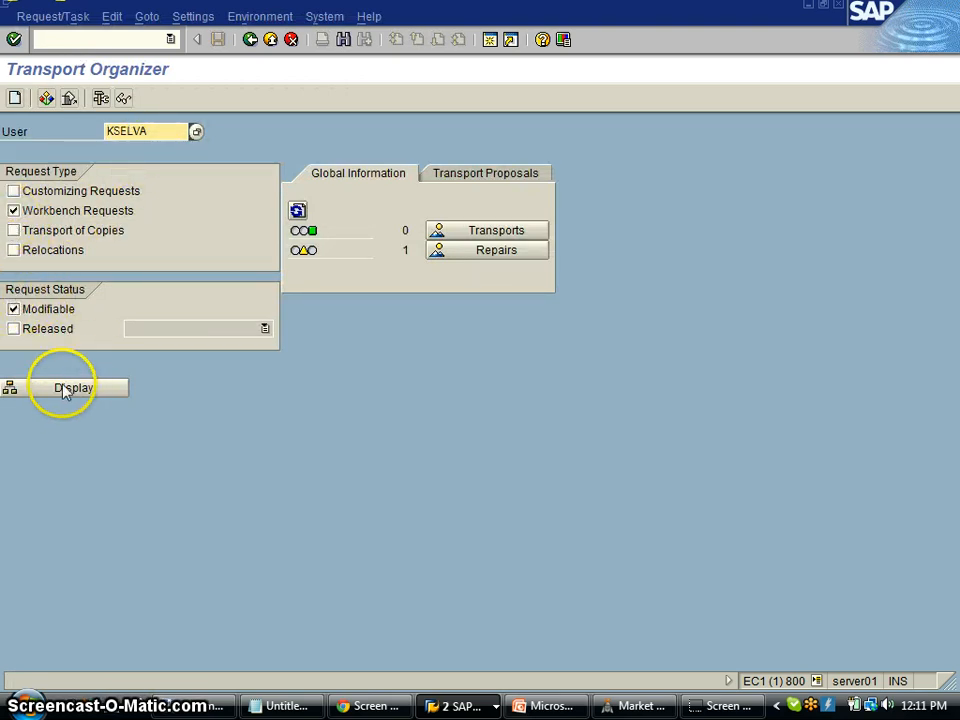
mouse_move(22, 278)
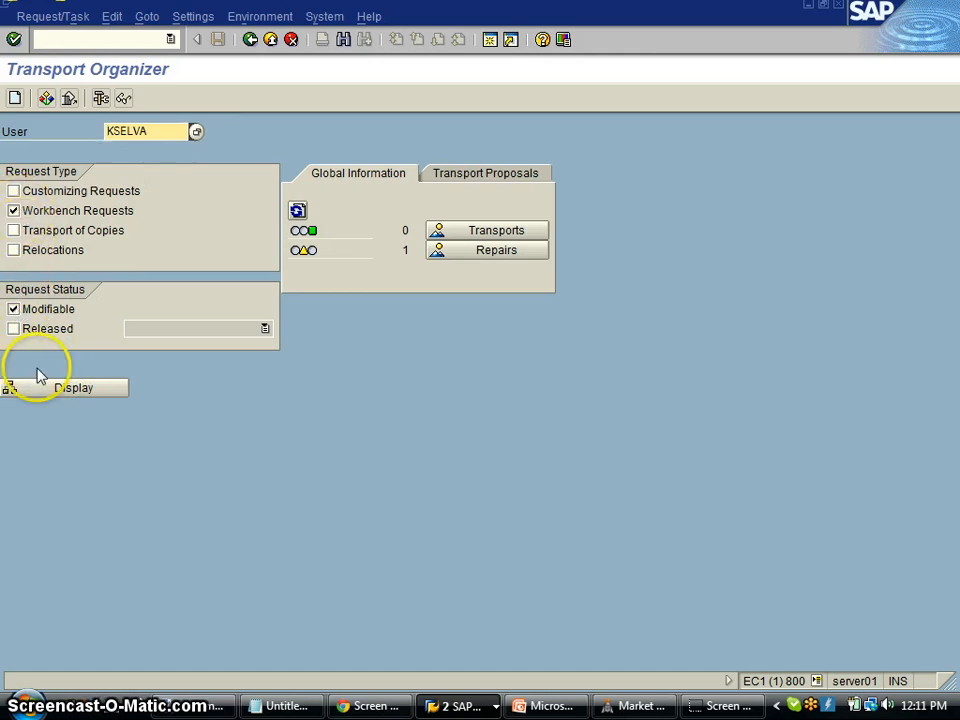
click(75, 387)
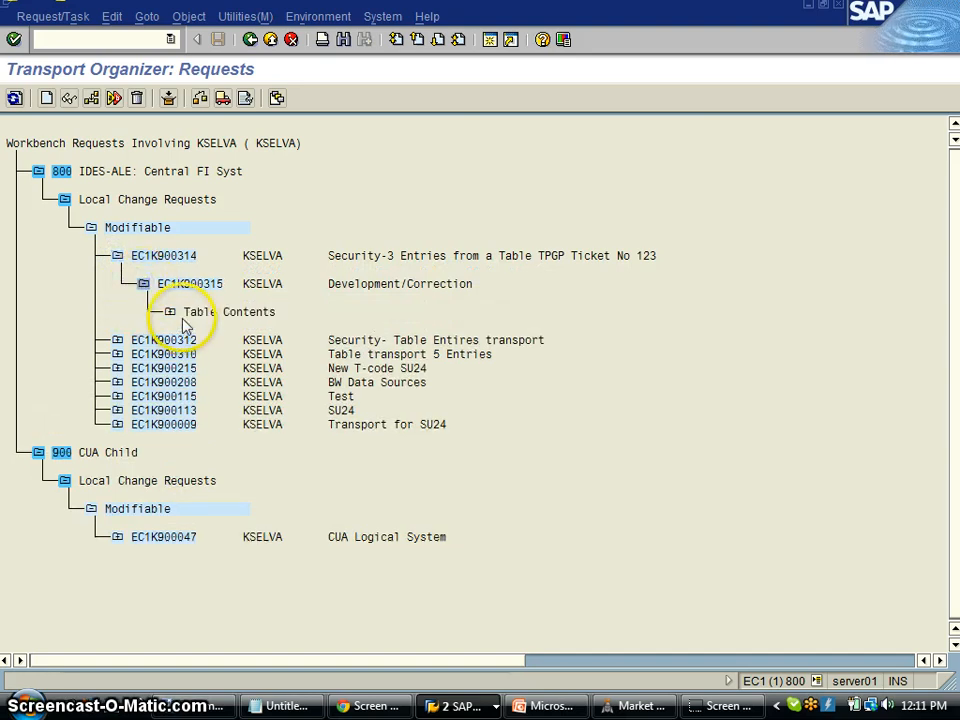
click(170, 311)
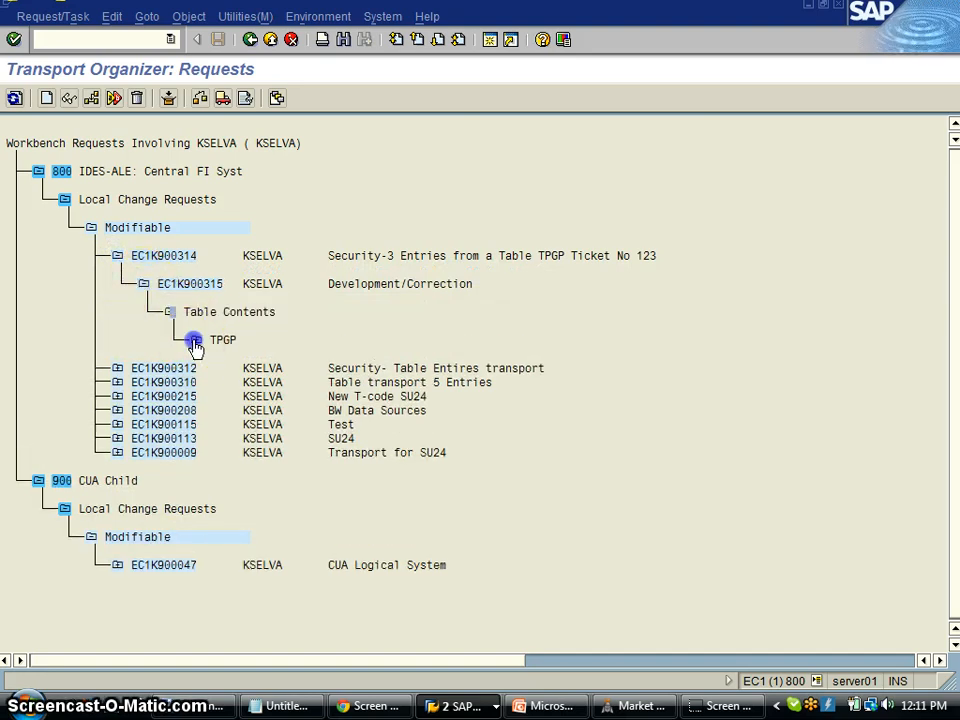
click(193, 340)
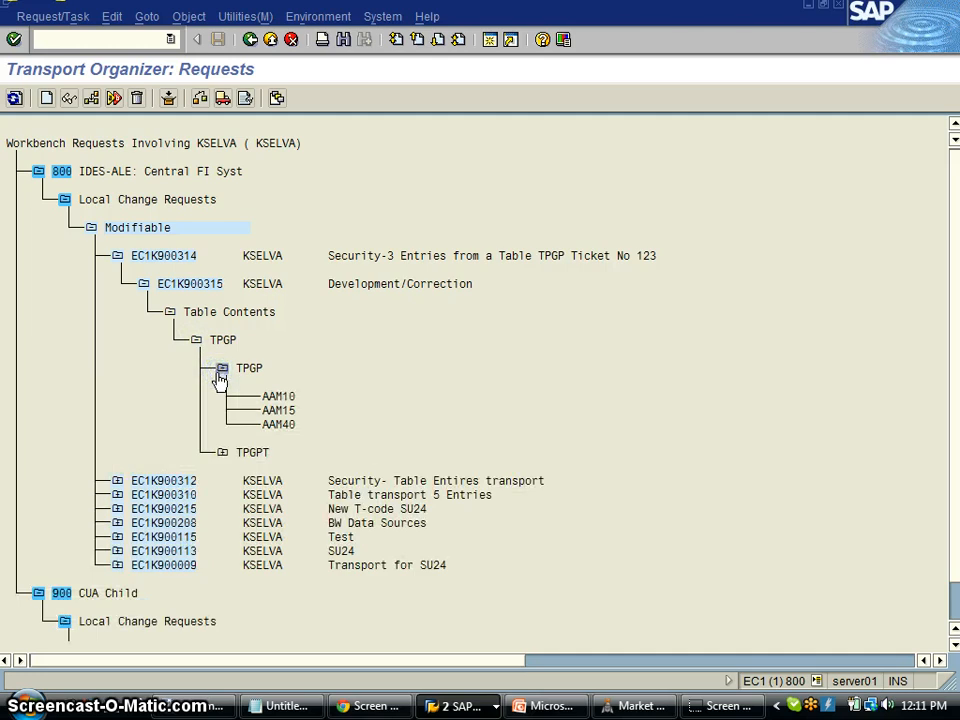